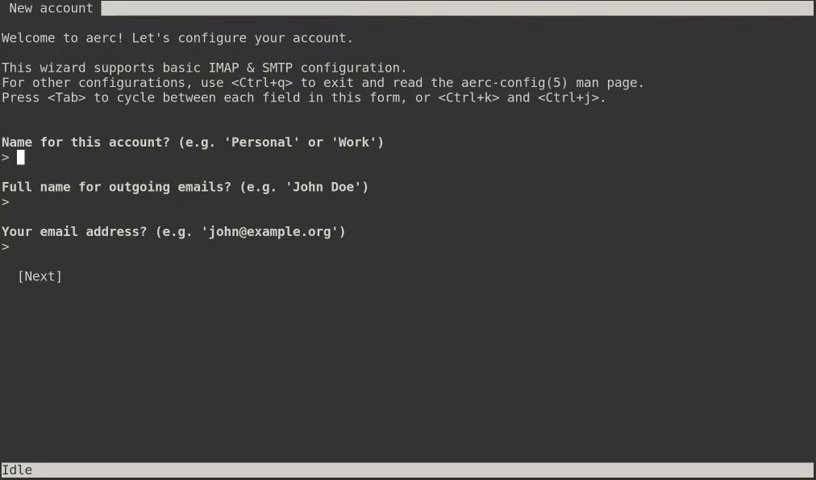
# Name the account 'Personal' with full name 'Drew DeVau' and continue to incoming mail settings
pyautogui.write('Personal')
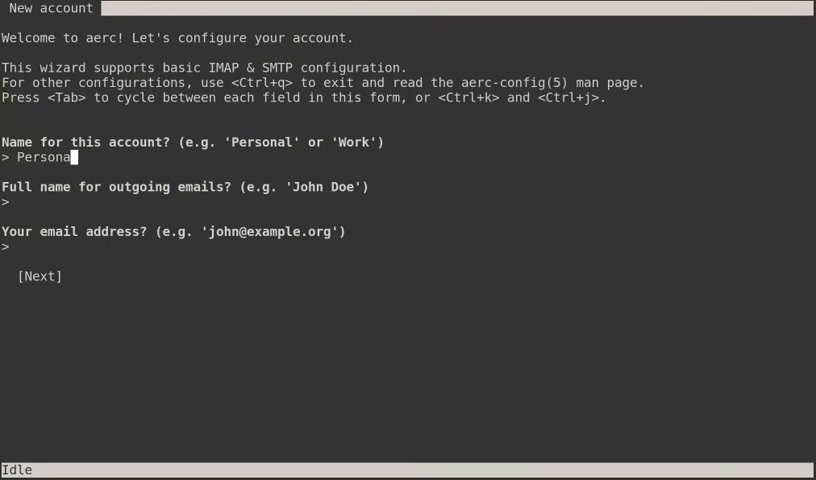
pyautogui.write('Drew DeVault')
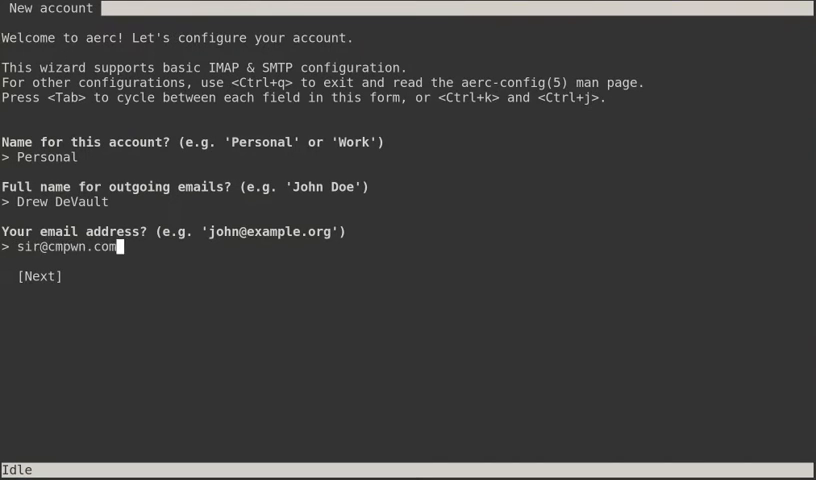
pyautogui.click(40, 276)
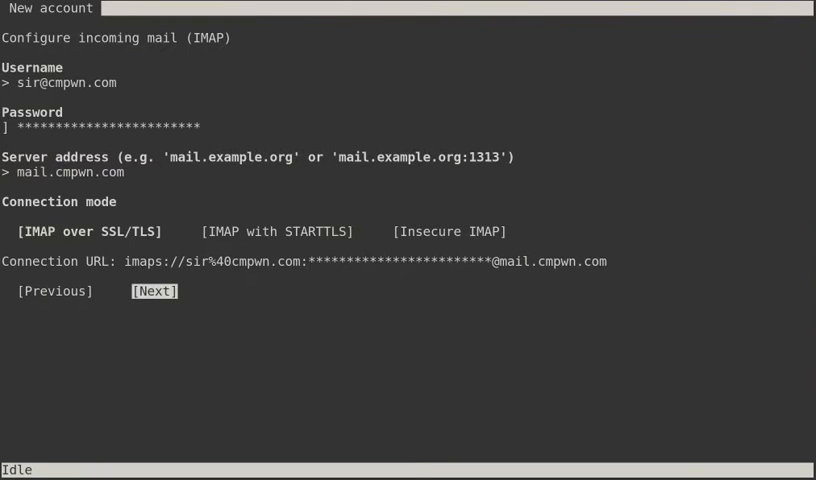
# Accept the IMAP settings, choose SMTP with STARTTLS for outgoing mail and finish the account
pyautogui.click(152, 292)
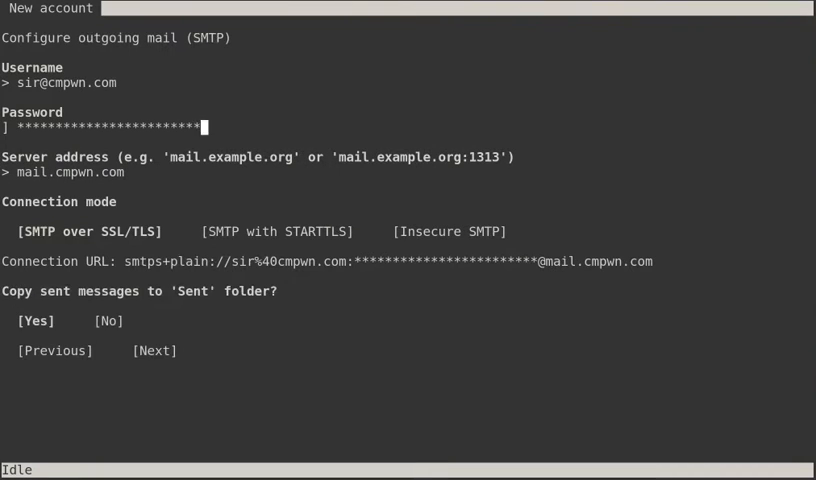
pyautogui.click(276, 232)
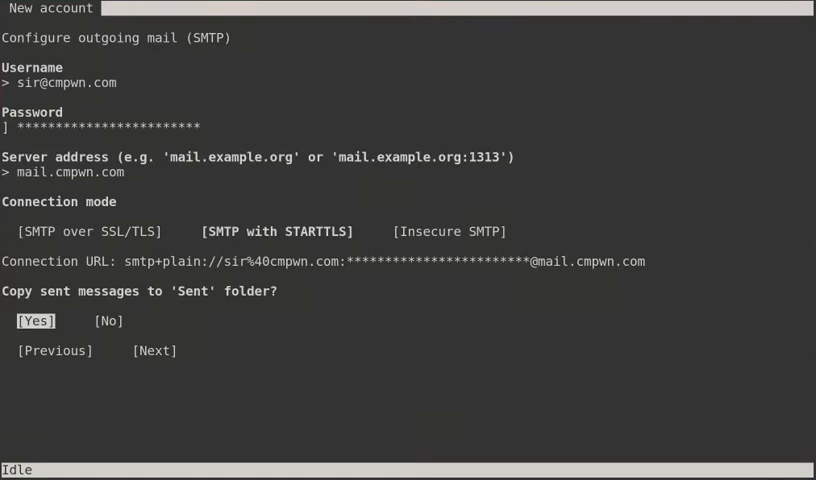
pyautogui.click(152, 350)
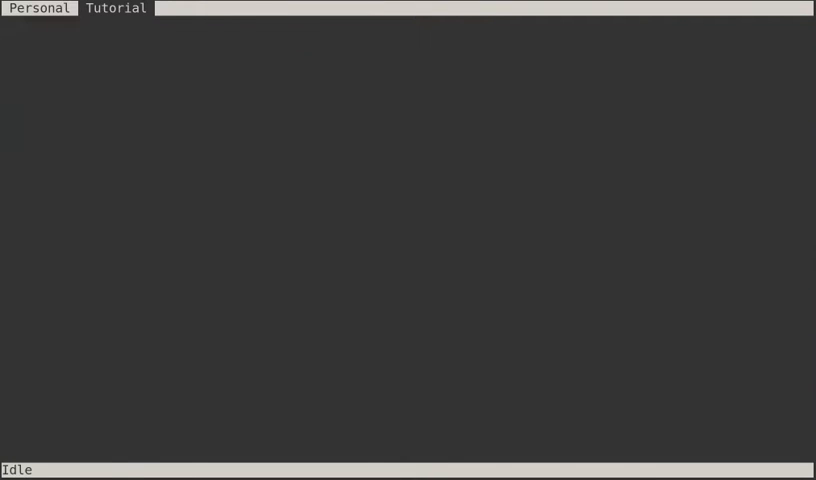
# View the aerc-tutorial man page, then return to the message list tab
pyautogui.click(114, 8)
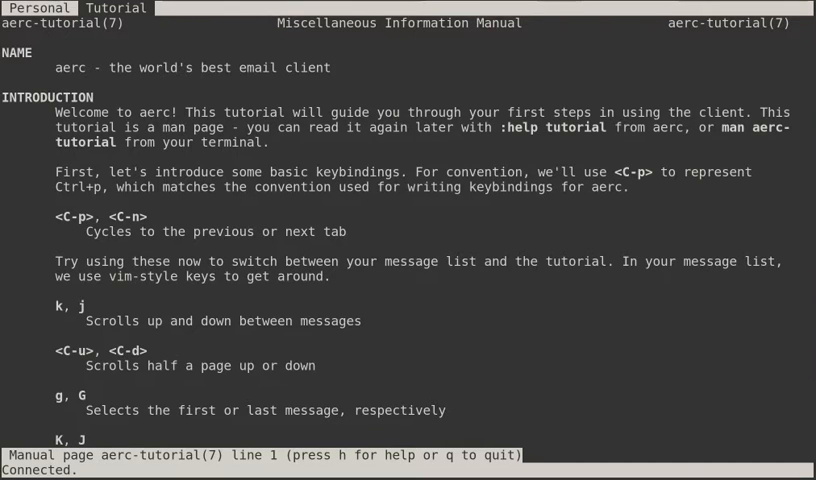
pyautogui.click(38, 8)
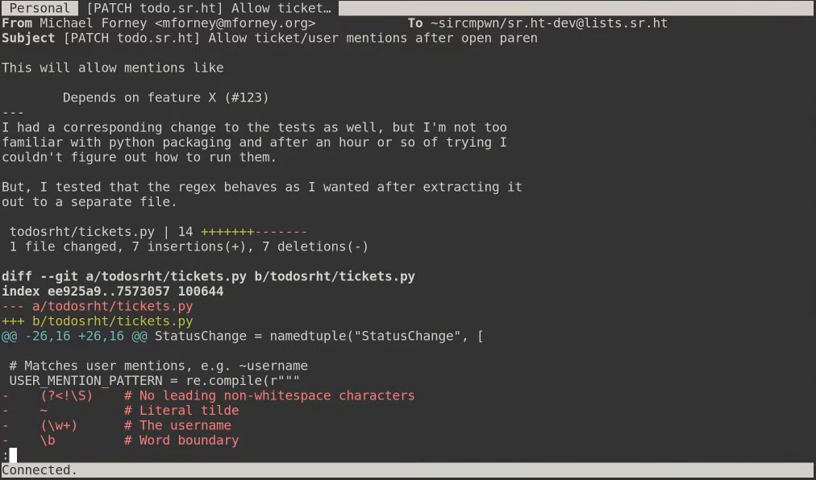
# Scroll through the diff of the todo.sr.ht ticket/user mentions patch
pyautogui.scroll(-3)
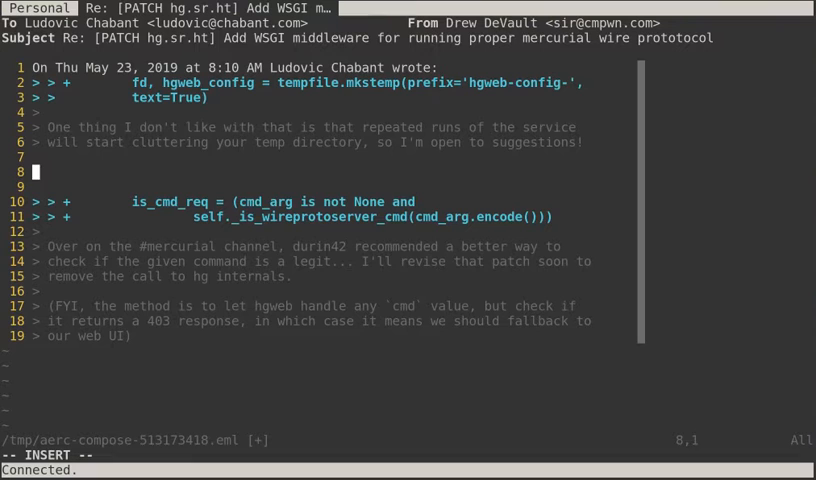
# Write the suggestion to patch hgweb to accept the config as a string or file descriptor referencing an unlinked file
pyautogui.write('Perhaps we can patch')
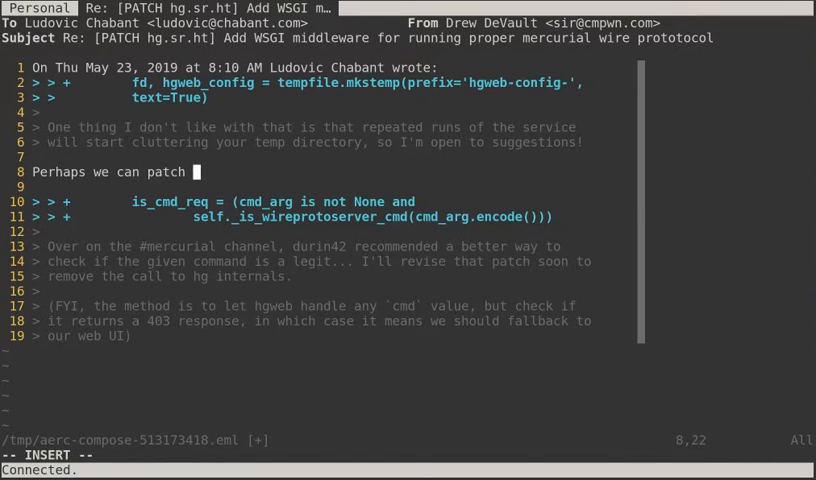
pyautogui.write('hgweb to accep')
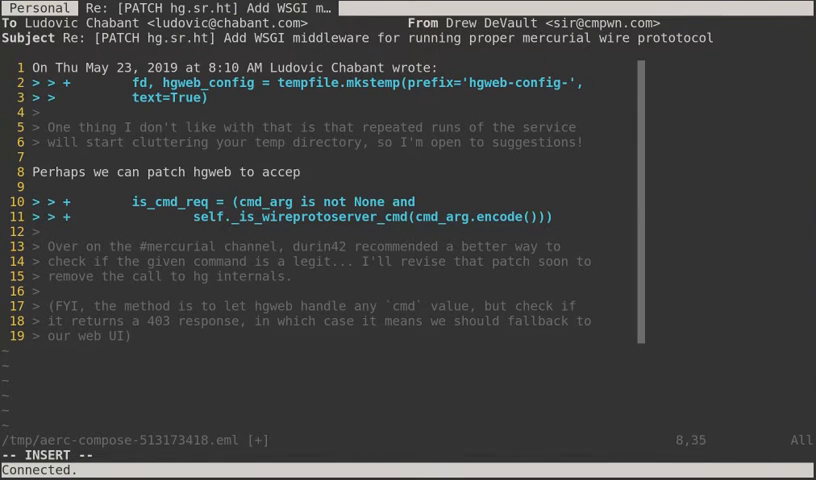
pyautogui.write('the configuration as a string or')
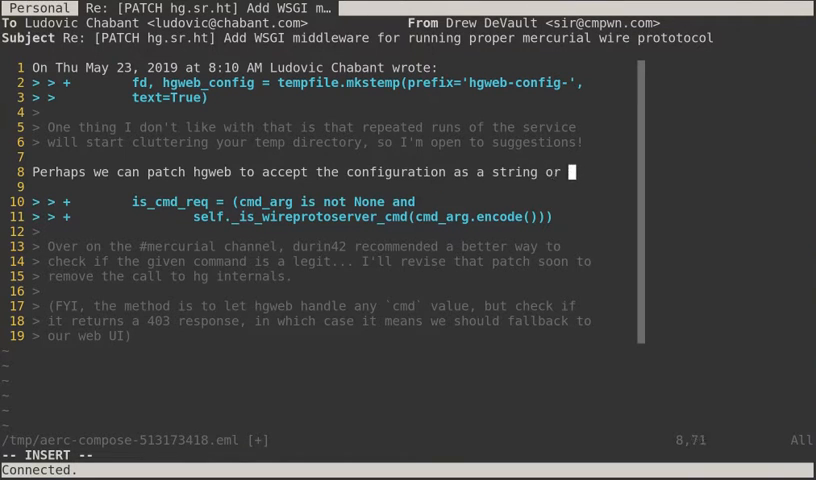
pyautogui.write('file descriptor (the latt')
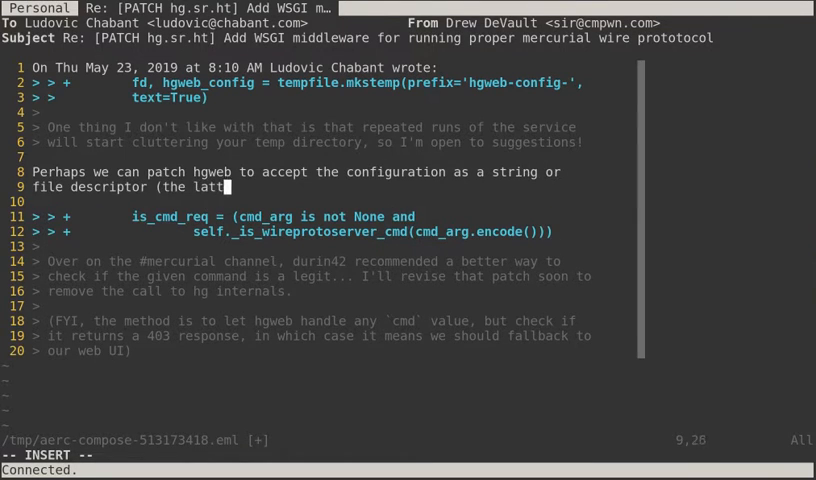
pyautogui.write('er referencing')
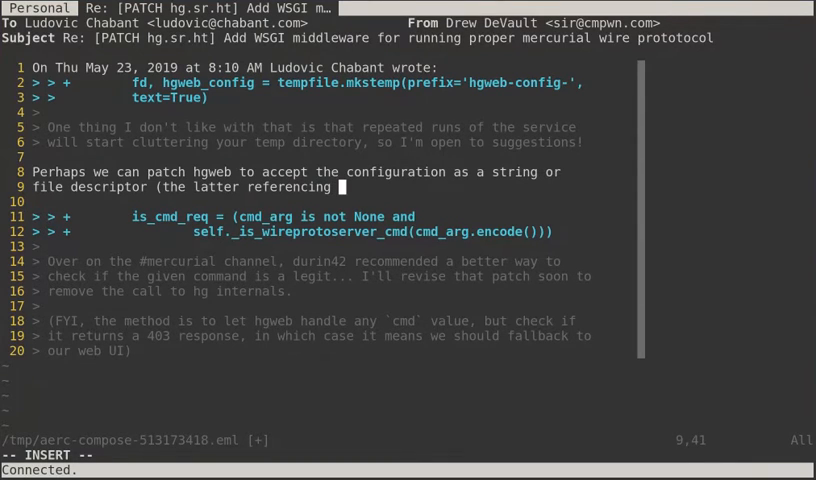
pyautogui.write('an unlinke')
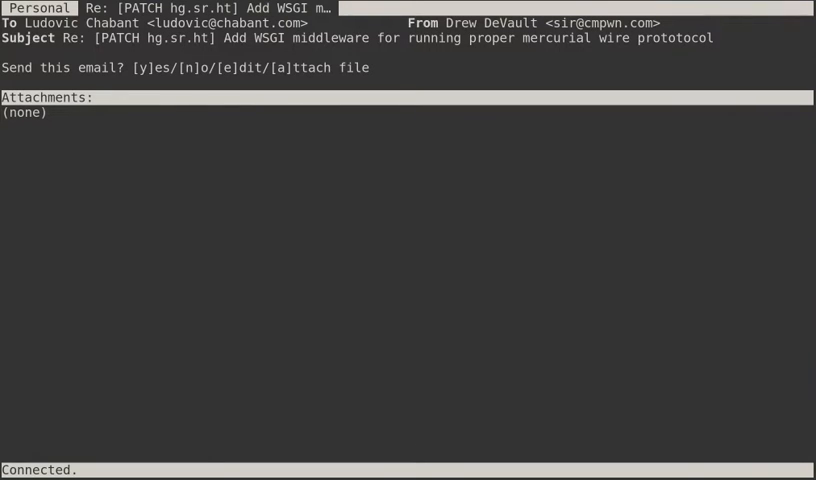
# Confirm sending the WSGI middleware reply with y
pyautogui.press('y')
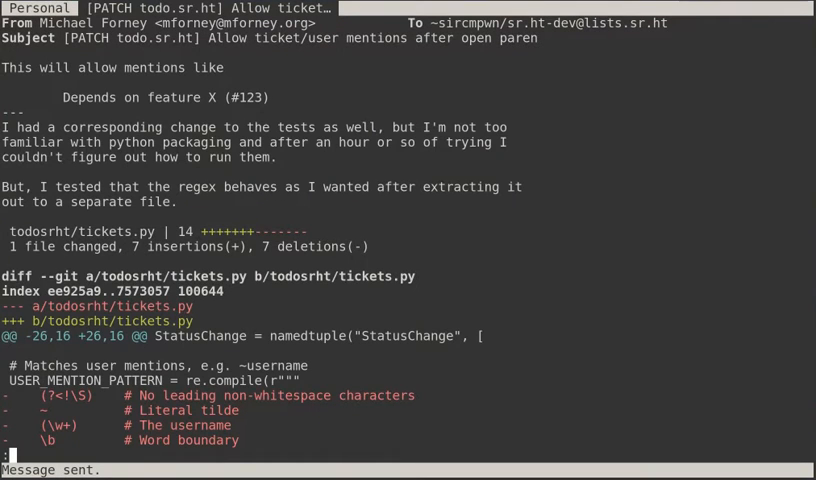
# Change aerc's working directory to ~/sources/todo.sr.ht with :cd
pyautogui.write(':cd ~/')
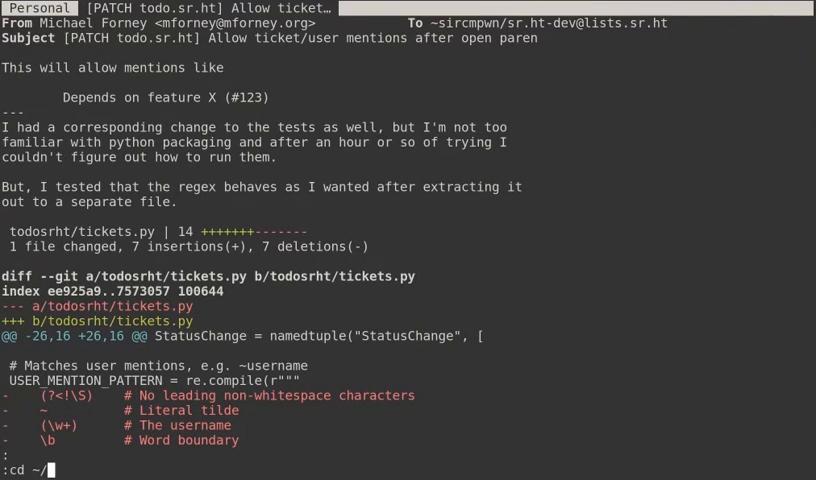
pyautogui.write('sources/todo.sr.ht')
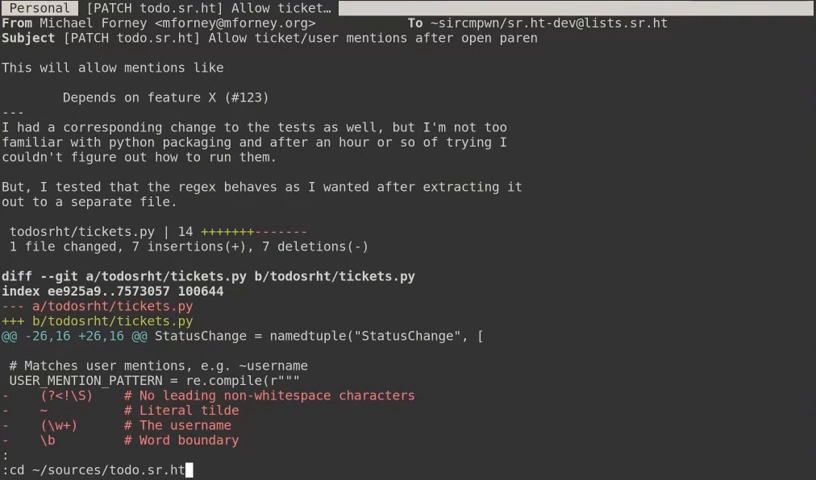
pyautogui.press('Return')
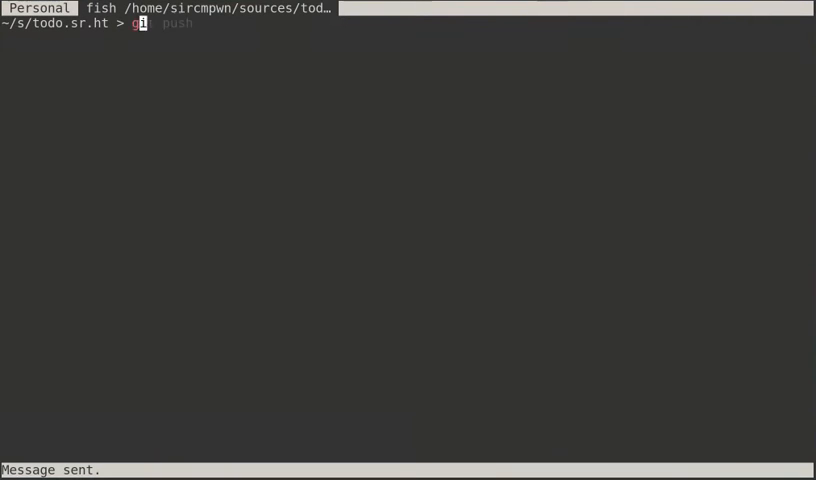
# Run git status, pytest and git push in the embedded terminal
pyautogui.write('git status')
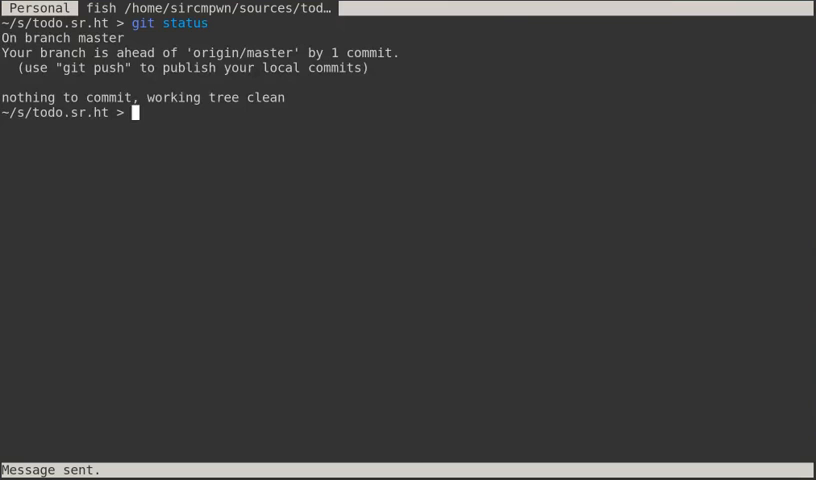
pyautogui.write('pytest')
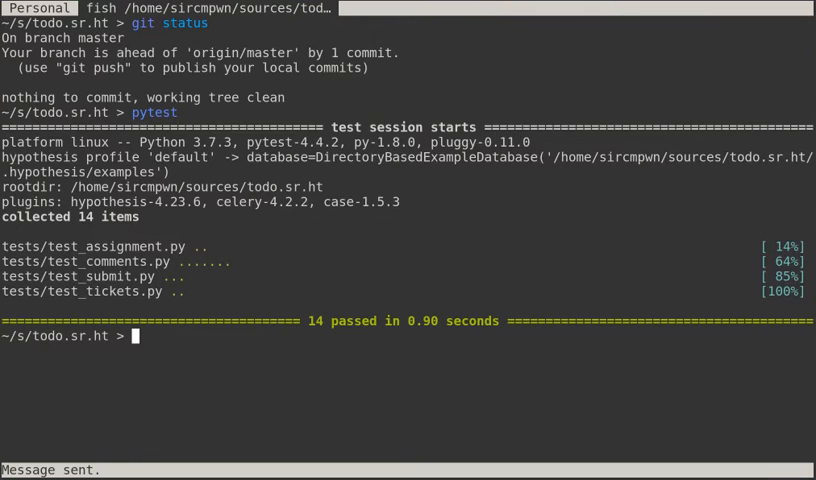
pyautogui.write('git push')
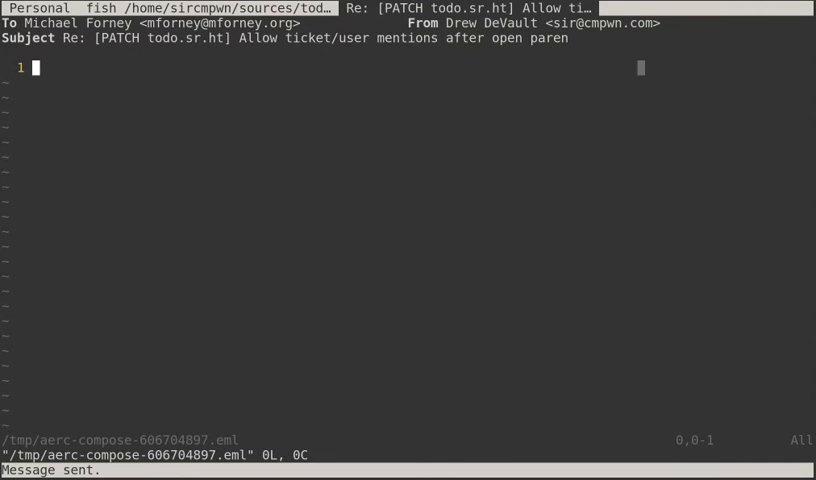
# Paste the push output into the 'Thanks!' reply and save-quit Vim with :wq
pyautogui.press('i')
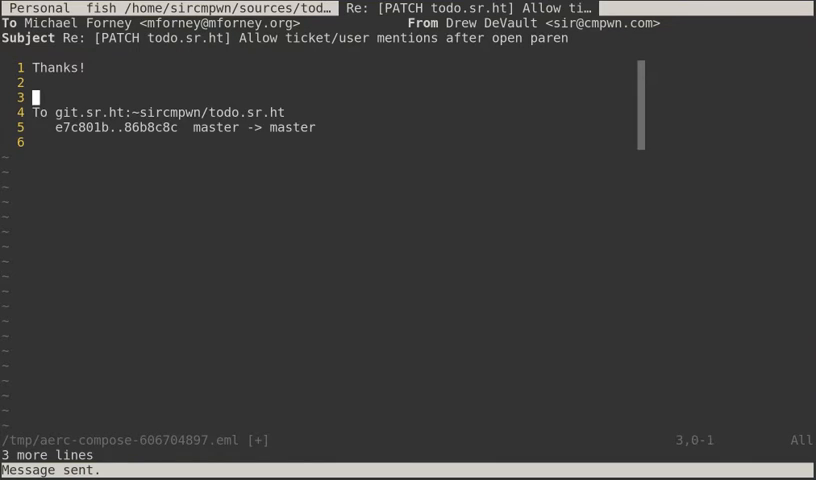
pyautogui.write(':wq')
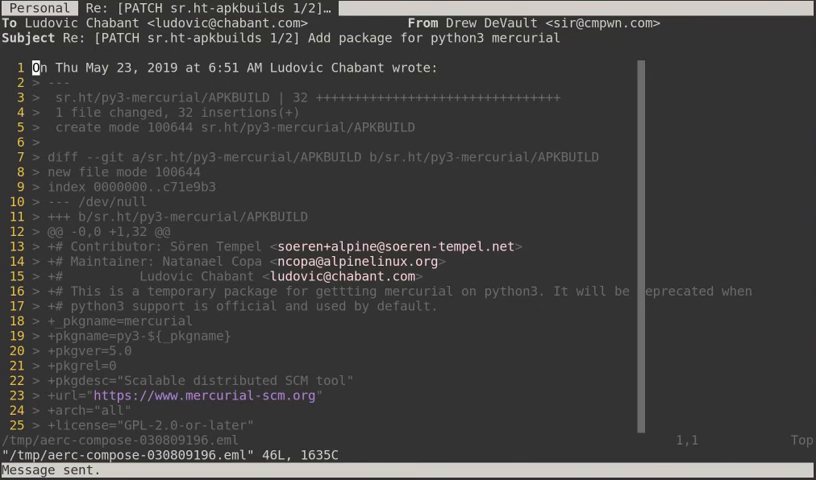
pyautogui.scroll(-3)
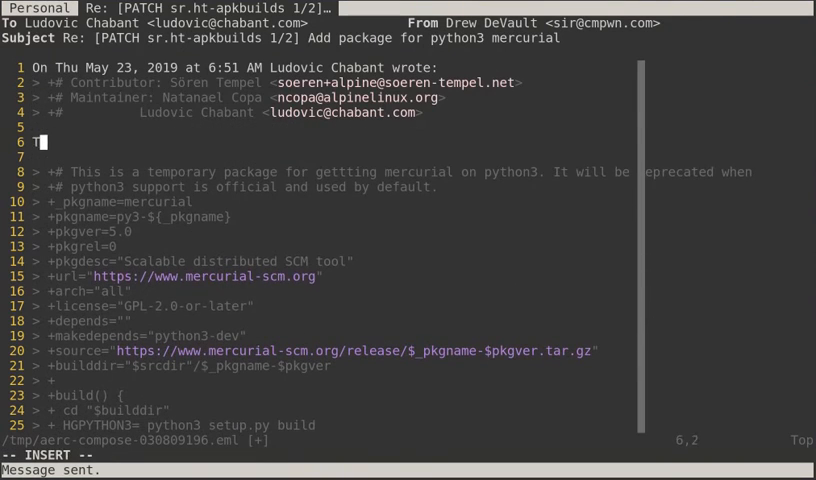
pyautogui.write('his should be added')
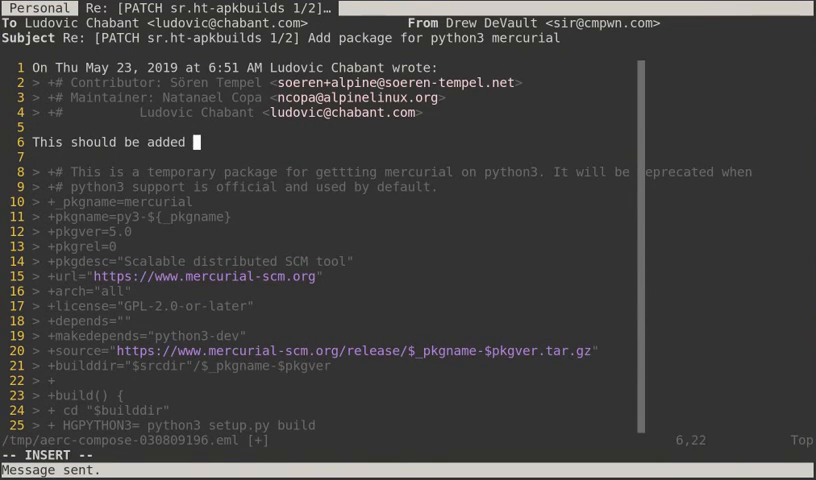
pyautogui.write('like so:')
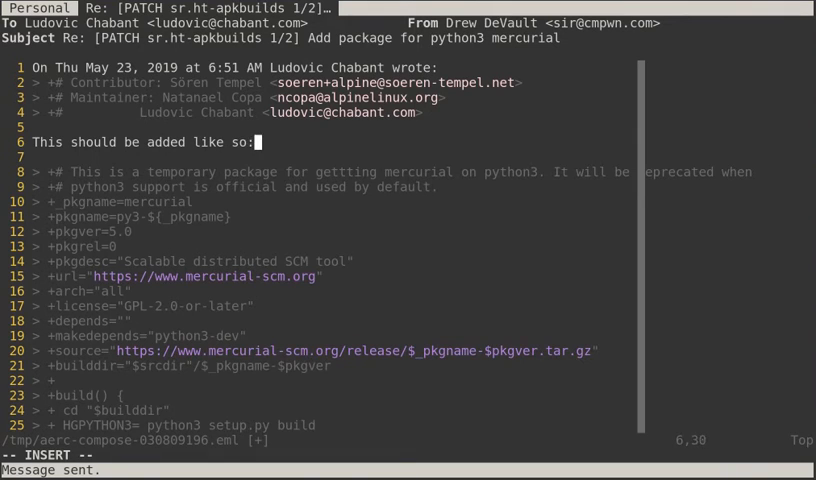
pyautogui.write('Contributor:')
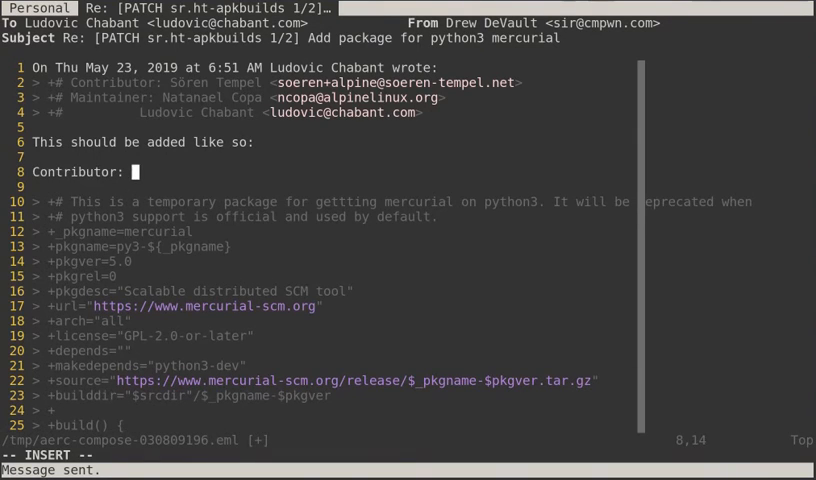
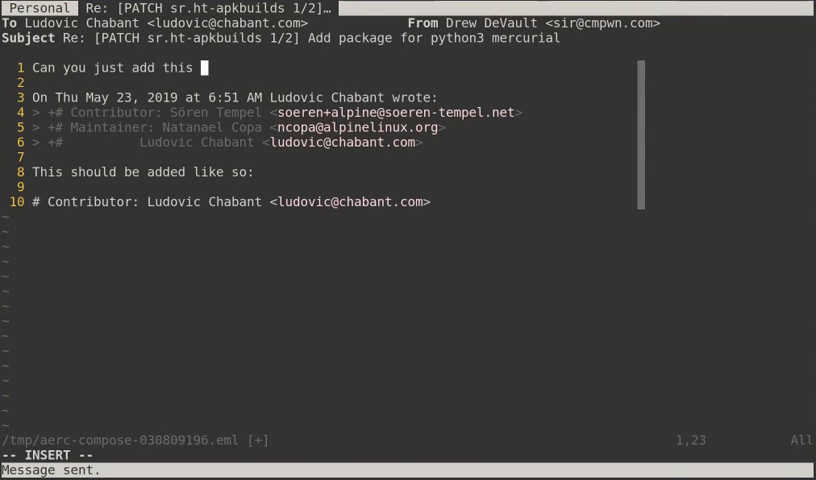
# Ask for a patch to the existing mercurial package instead, citing the upcoming upstream Mercurial release
pyautogui.write('as a patch to the mercurial p')
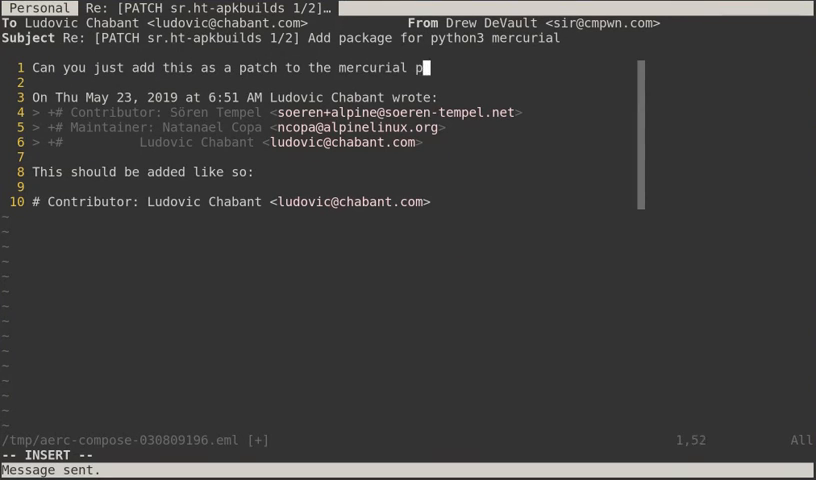
pyautogui.write("ackage? I'd rather")
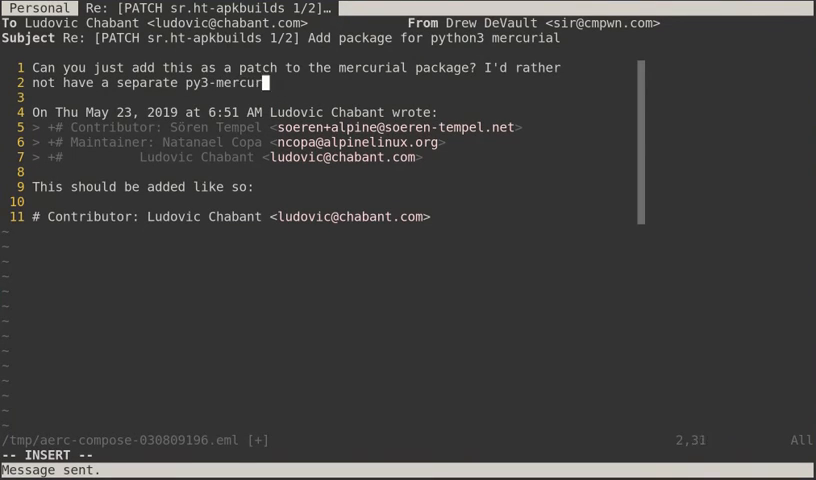
pyautogui.write('ial package, especially given that the')
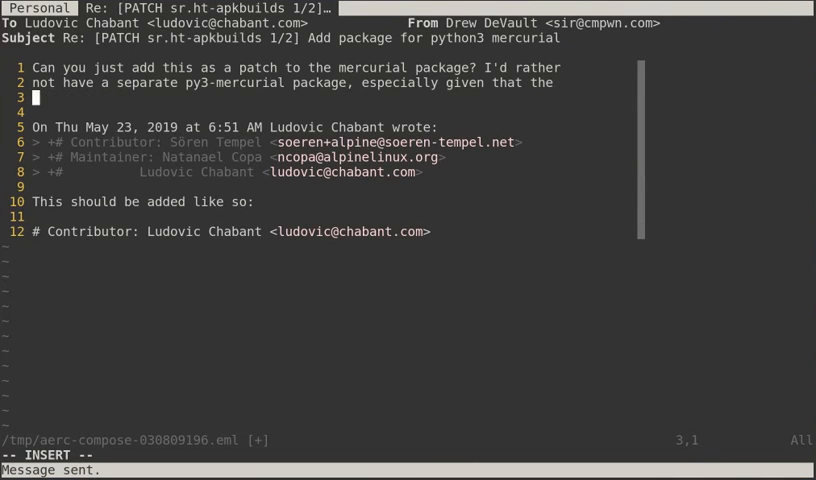
pyautogui.write('upcoming upstream Merc')
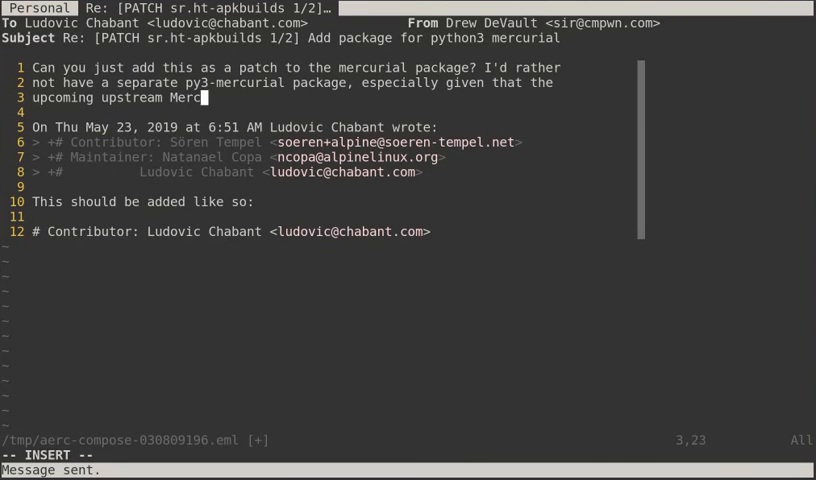
pyautogui.write('urial release will be')
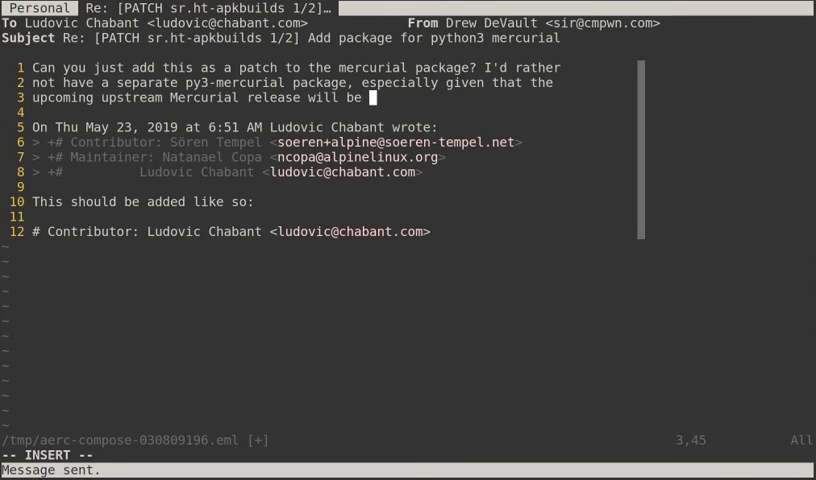